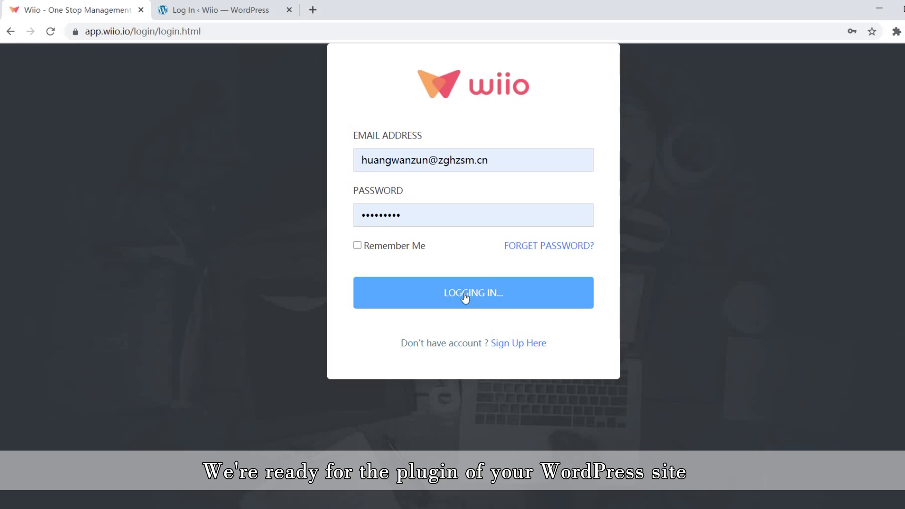
- Log in to Wiio, go to Stores and start the Connect to WooCommerce dialog
{"action": "left_click", "coordinate": [472, 292]}
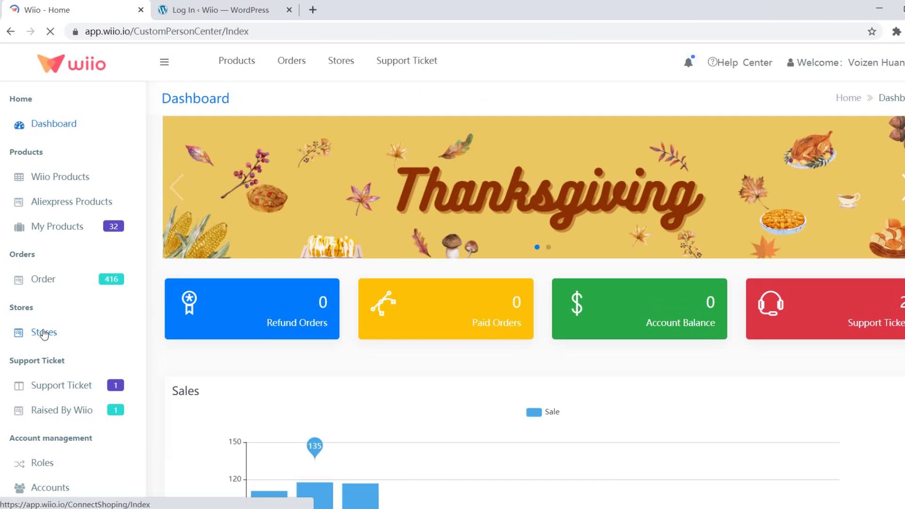
{"action": "left_click", "coordinate": [41, 333]}
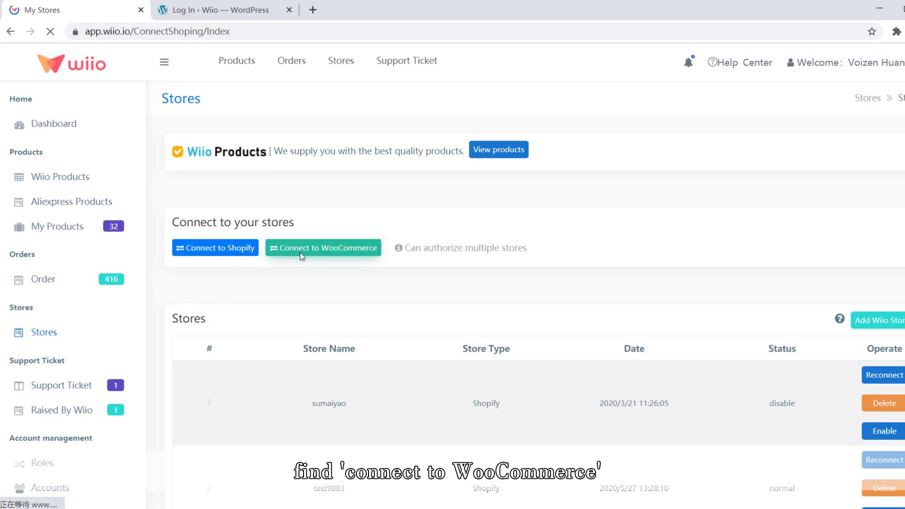
{"action": "left_click", "coordinate": [322, 248]}
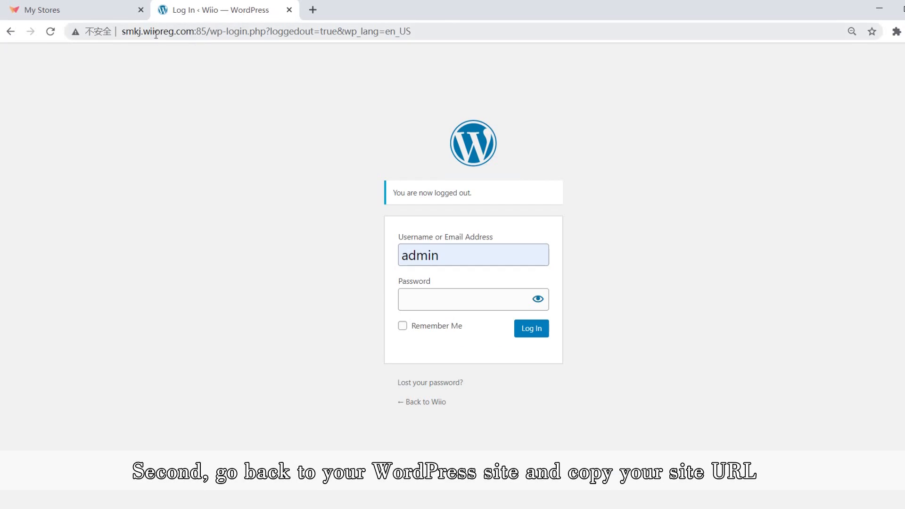
{"action": "double_click", "coordinate": [162, 31]}
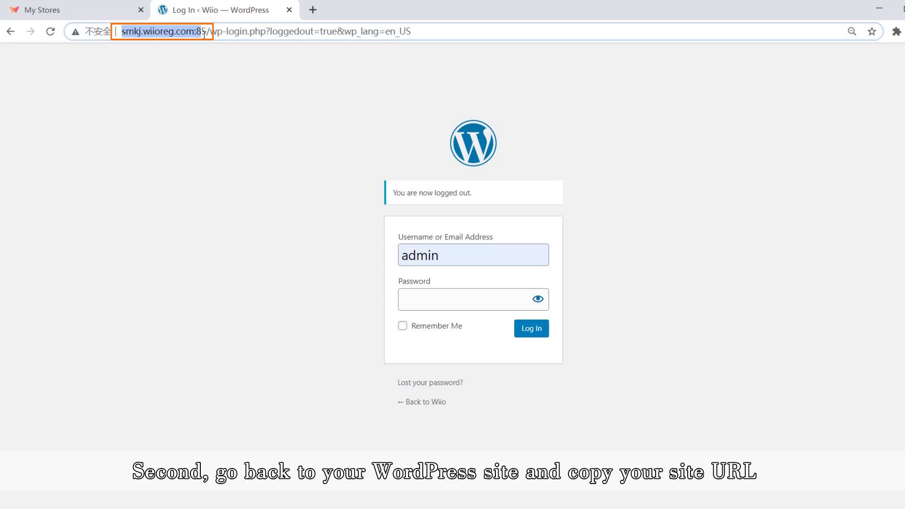
{"action": "left_click", "coordinate": [43, 9]}
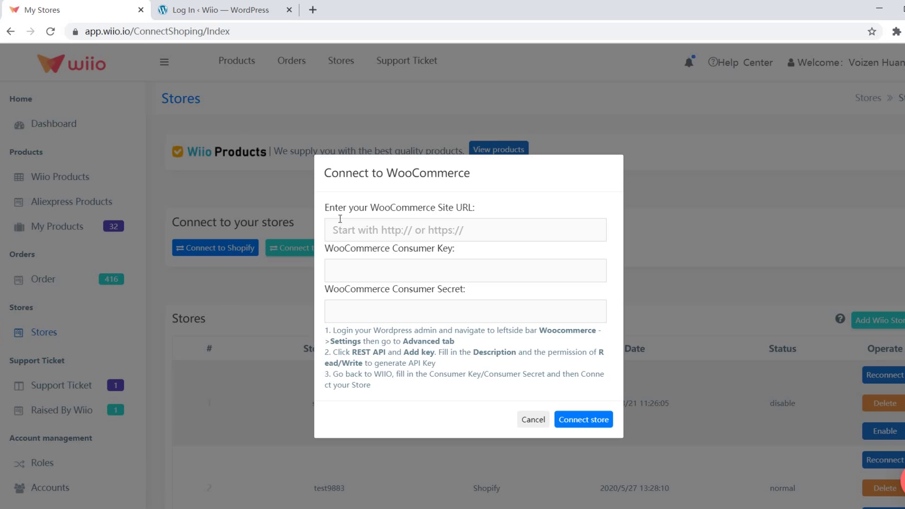
{"action": "type", "text": "http://smkj.wiioreg.com:85/"}
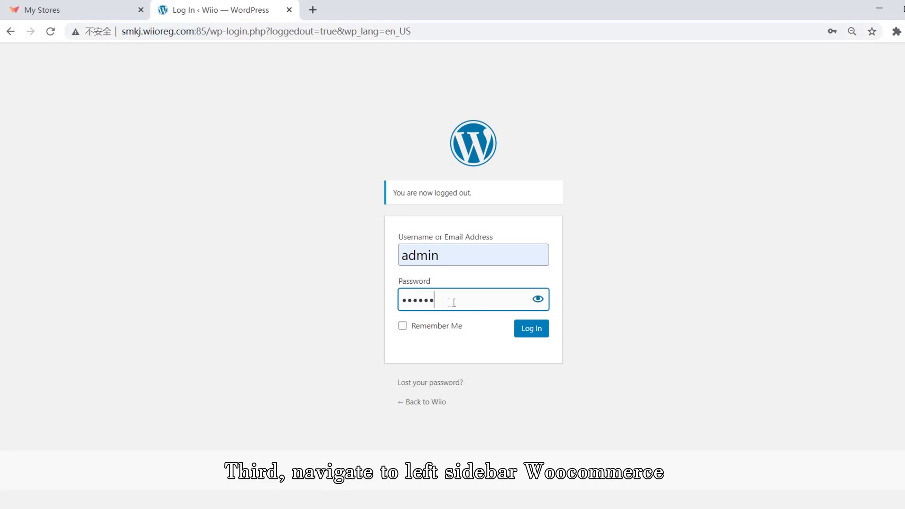
- Sign in to WordPress admin and reach WooCommerce Settings, Advanced tab
{"action": "left_click", "coordinate": [529, 328]}
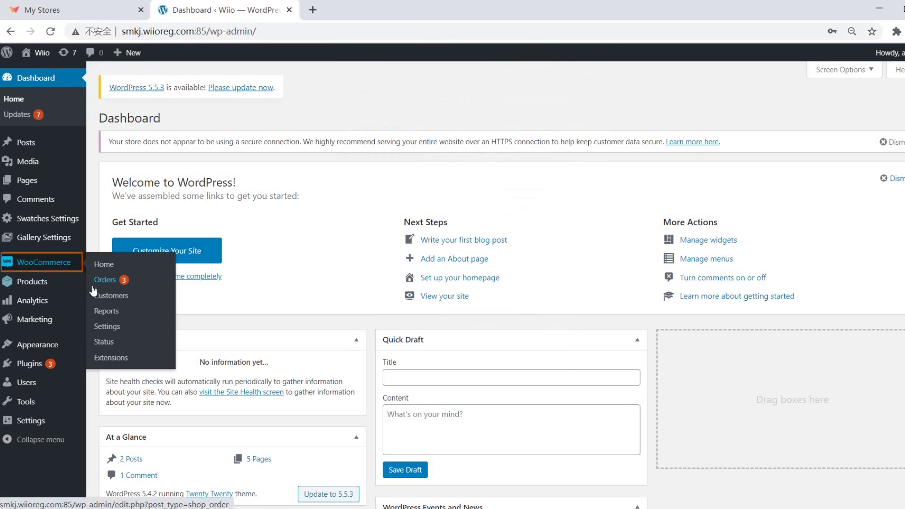
{"action": "left_click", "coordinate": [106, 326]}
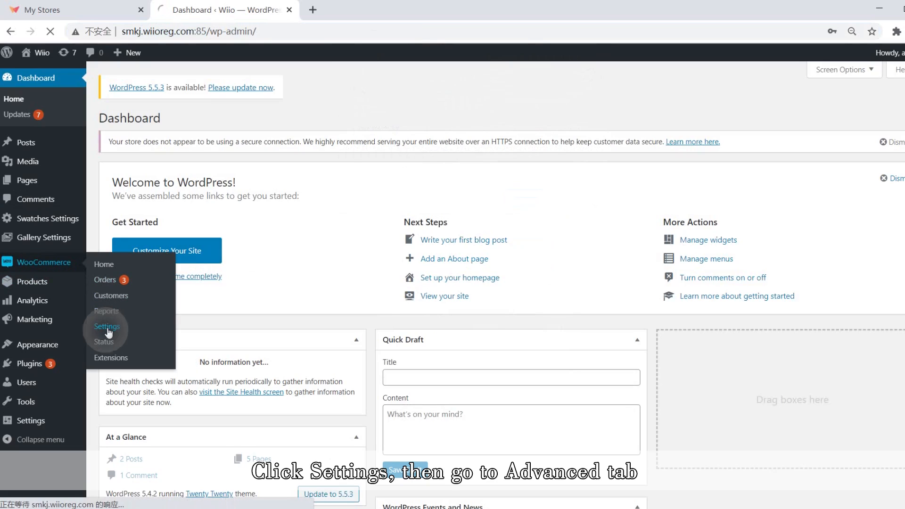
{"action": "left_click", "coordinate": [107, 326]}
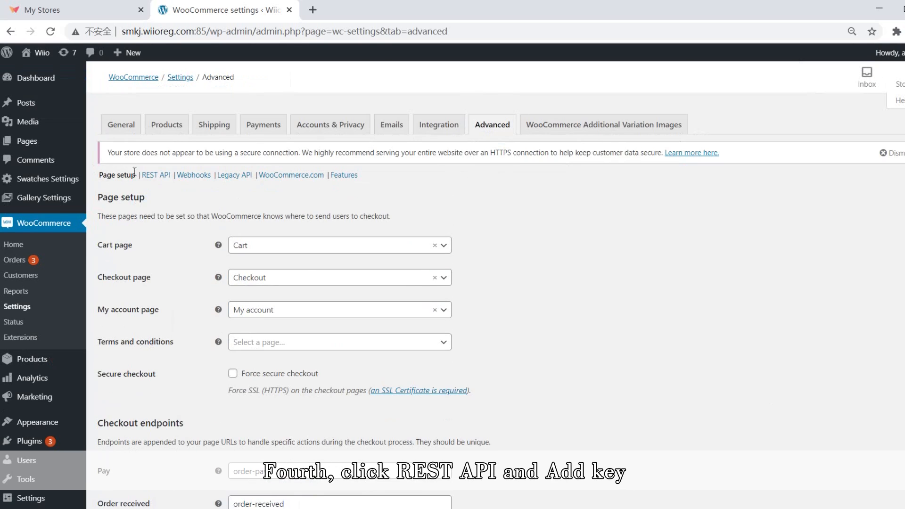
- Add a REST API key described 'In WIIO' with Read/Write permission and generate it
{"action": "left_click", "coordinate": [156, 175]}
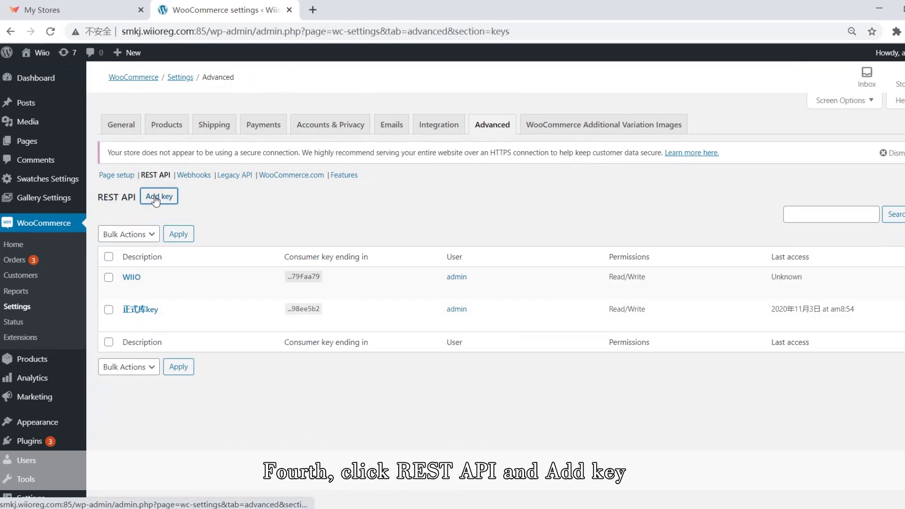
{"action": "left_click", "coordinate": [159, 196]}
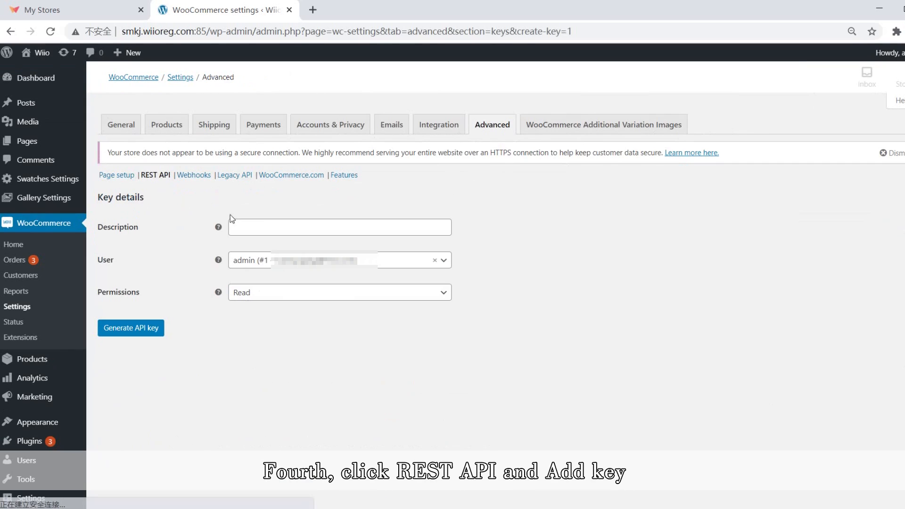
{"action": "type", "text": "In WIIO"}
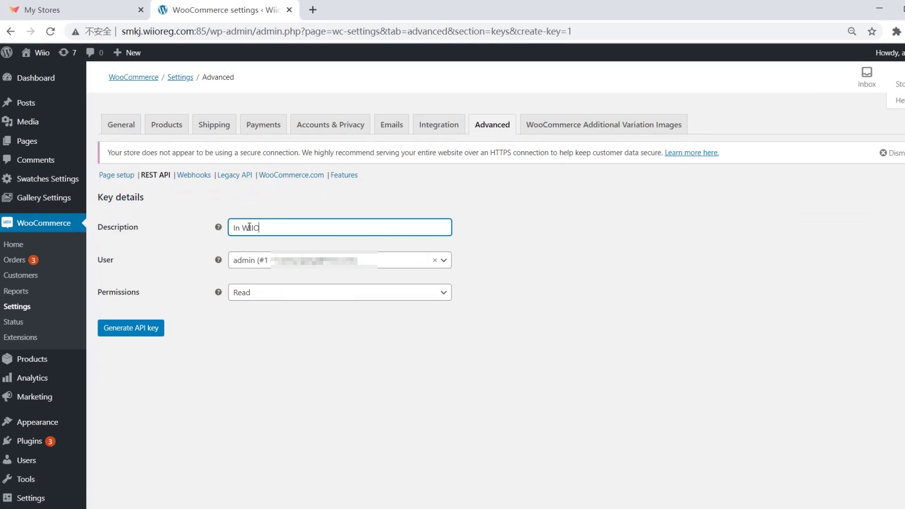
{"action": "left_click", "coordinate": [339, 292]}
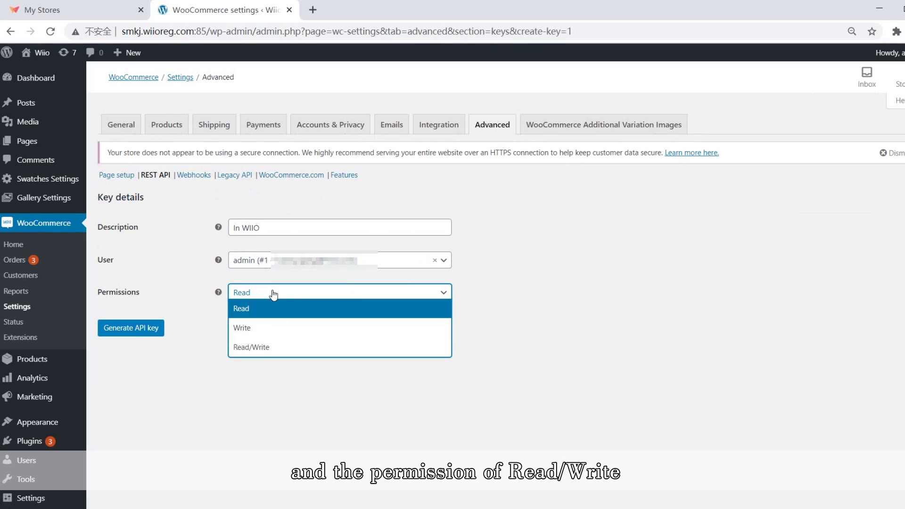
{"action": "left_click", "coordinate": [251, 347]}
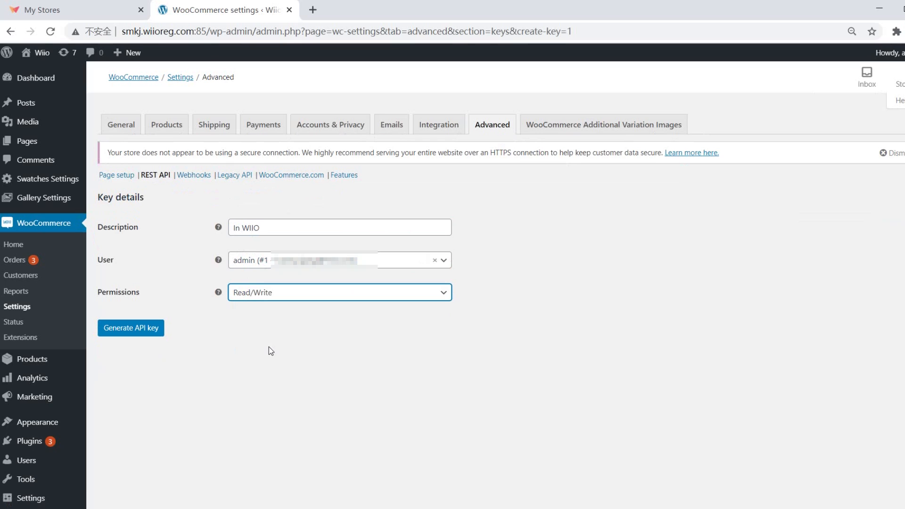
{"action": "left_click", "coordinate": [130, 328]}
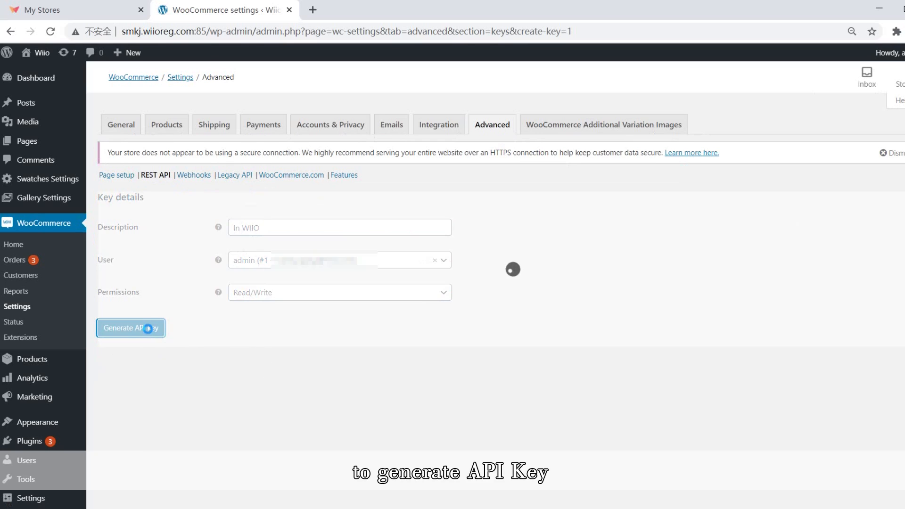
- Paste the generated consumer key into Wiio's Consumer Key field and copy the consumer secret for entry
{"action": "left_click", "coordinate": [130, 327]}
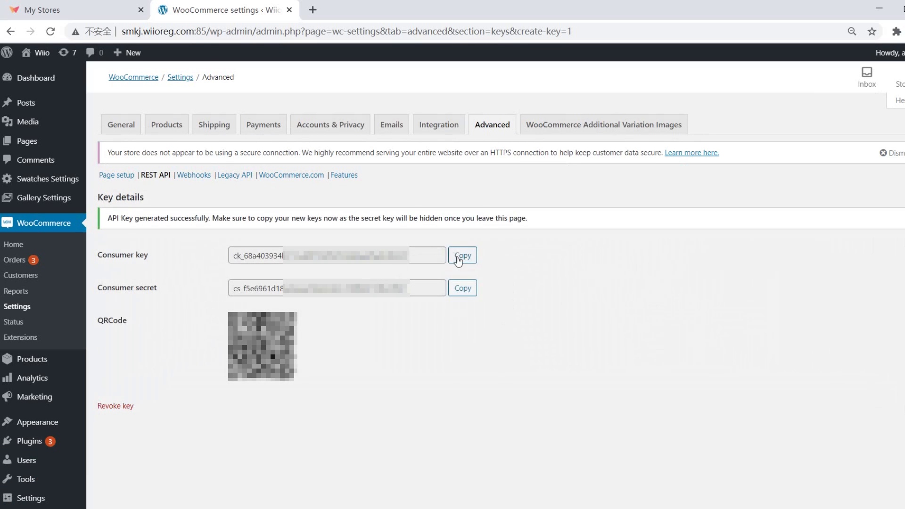
{"action": "left_click", "coordinate": [462, 254]}
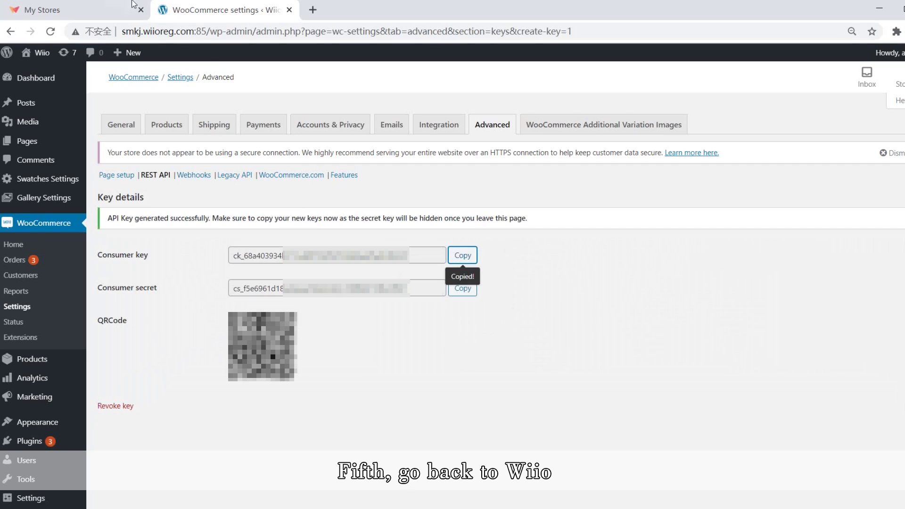
{"action": "left_click", "coordinate": [52, 9]}
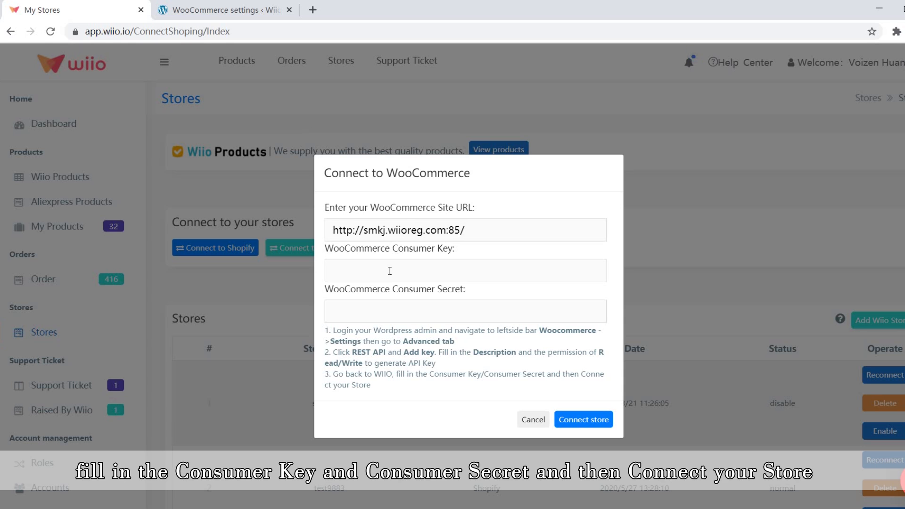
{"action": "left_click", "coordinate": [226, 10]}
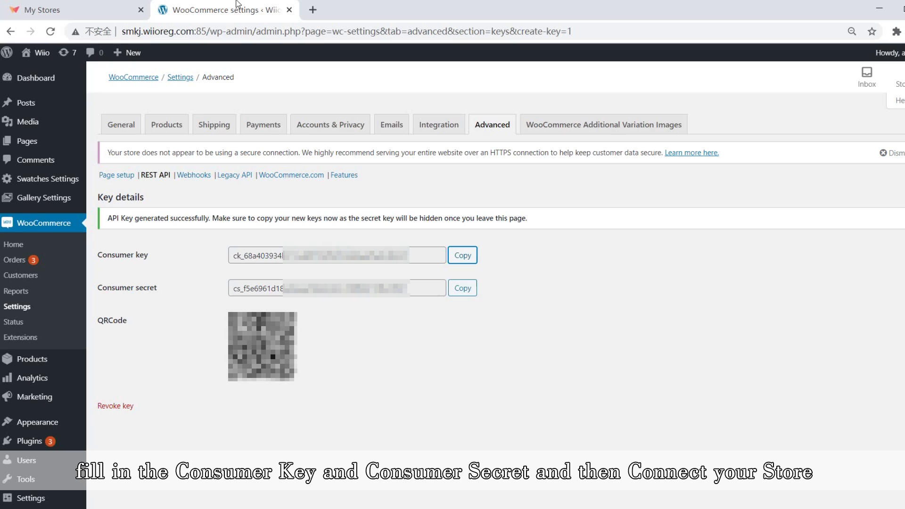
{"action": "left_click", "coordinate": [461, 288]}
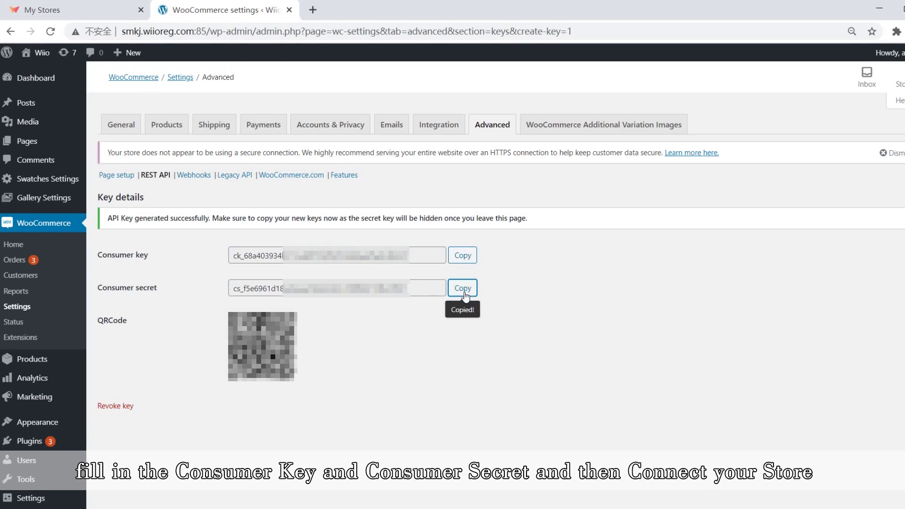
{"action": "left_click", "coordinate": [75, 9]}
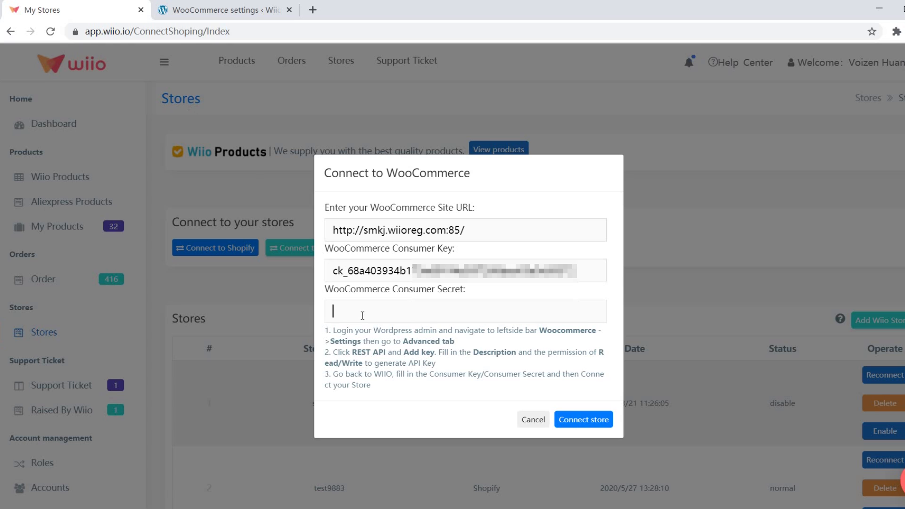